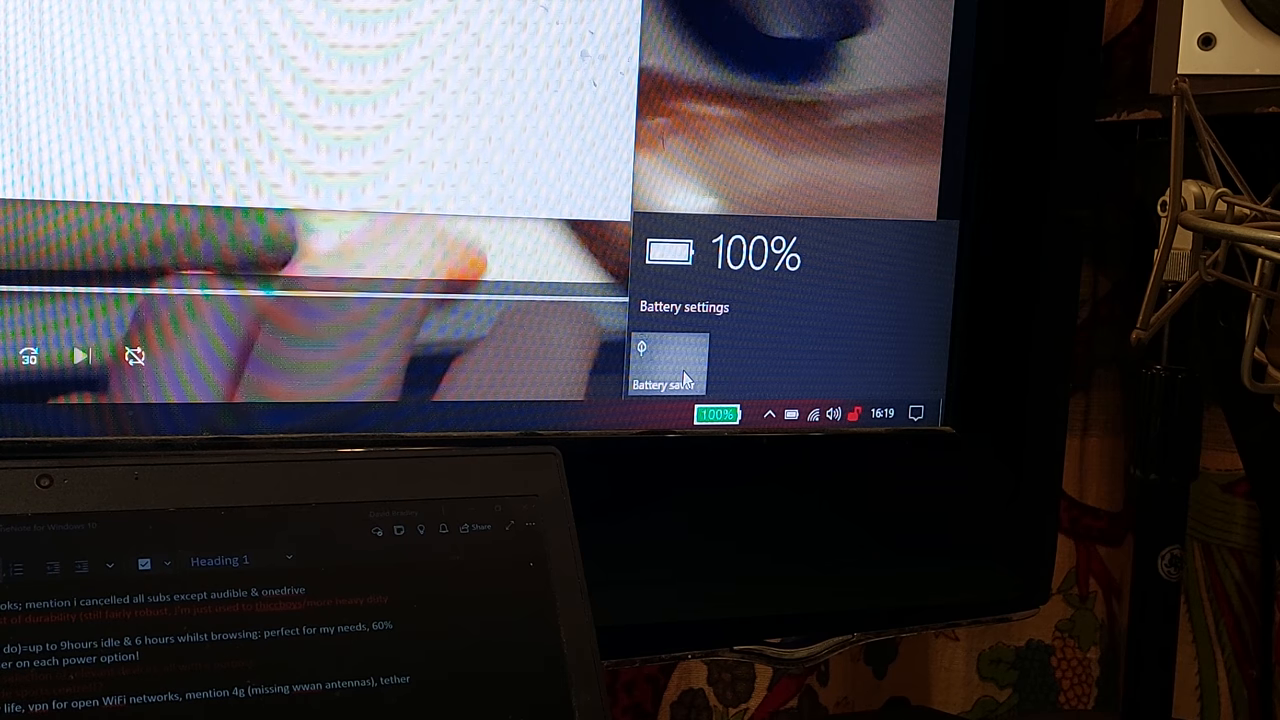
Step: Open Power Options from the taskbar battery flyout
click(666, 363)
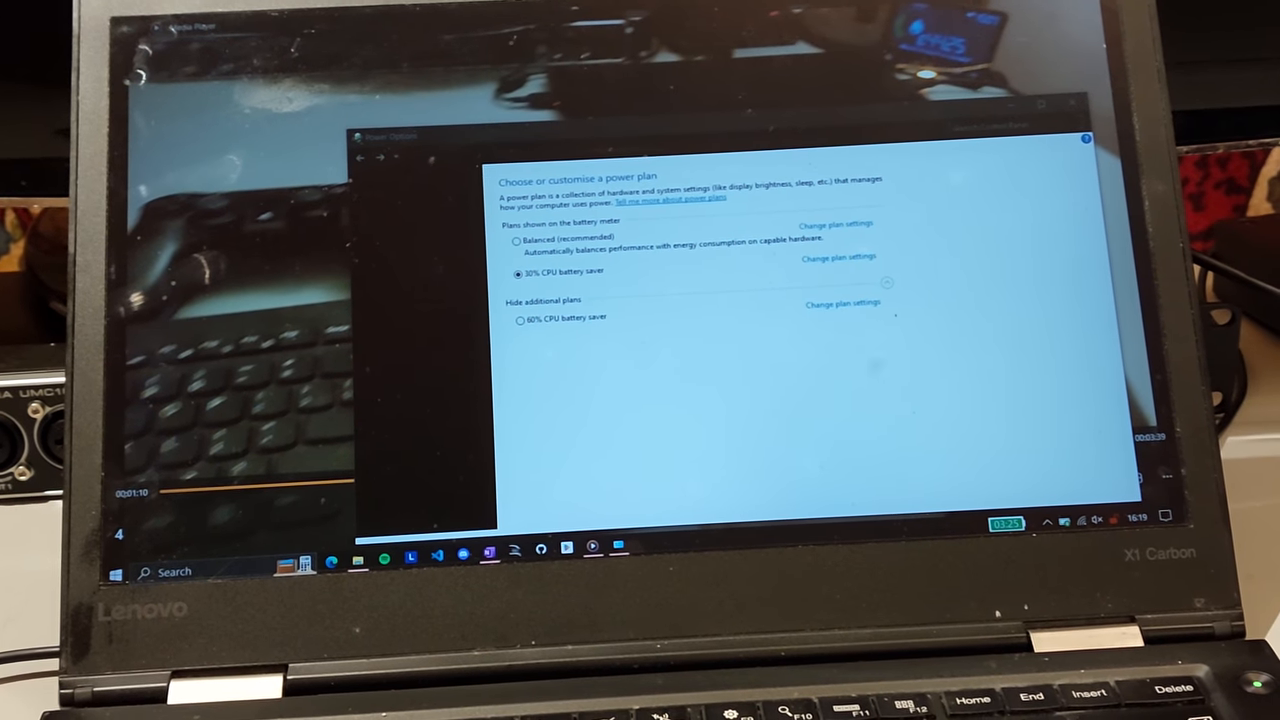
click(515, 312)
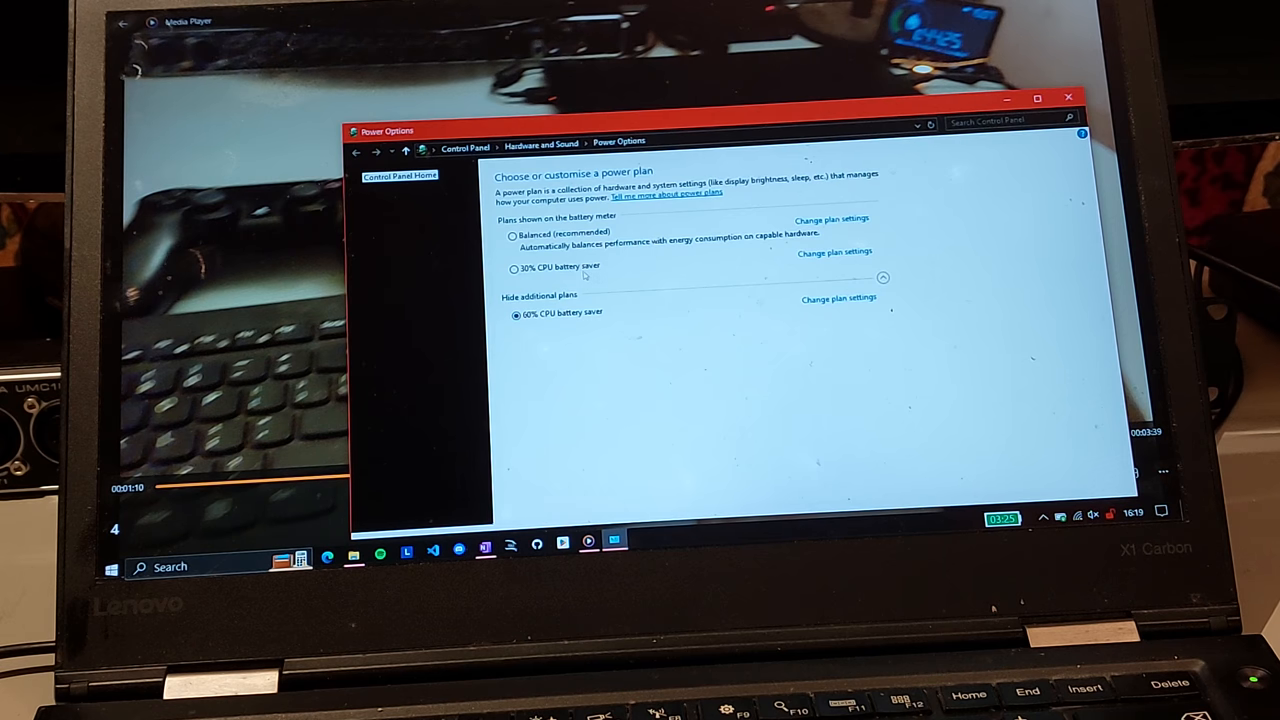
click(513, 267)
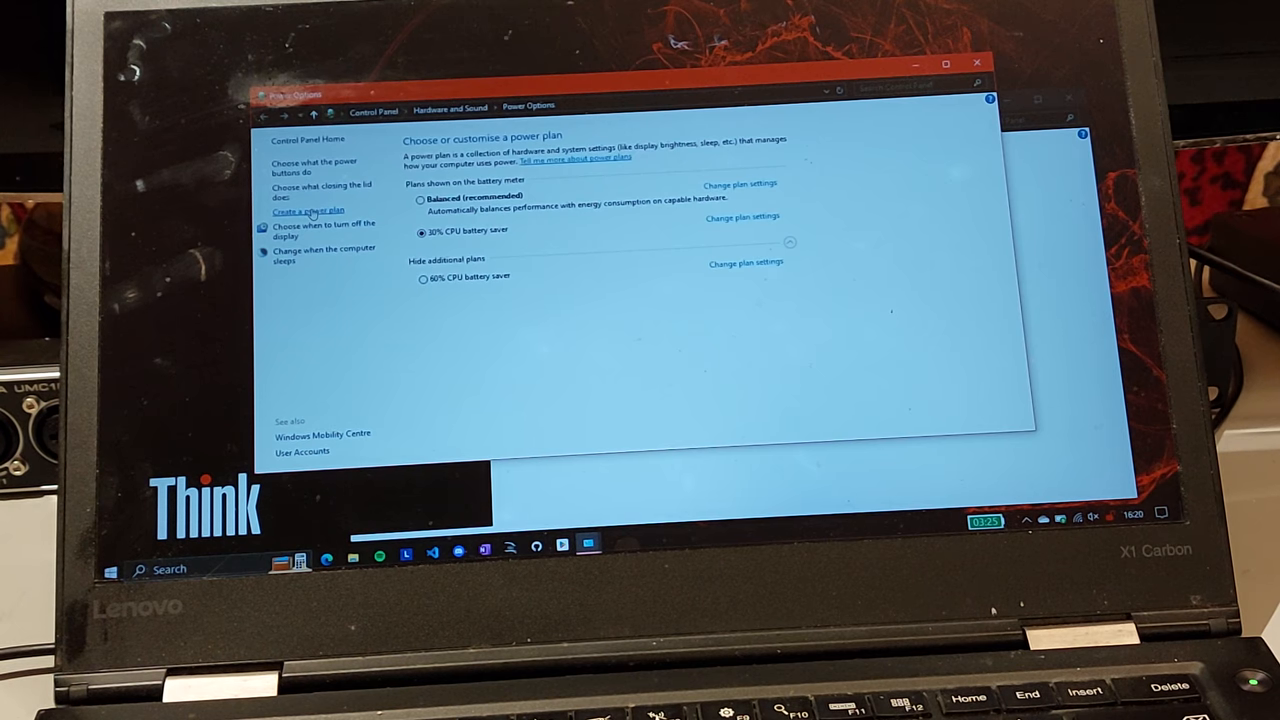
Step: Cancel creating a new plan and open the 30% CPU battery saver plan's settings
click(308, 210)
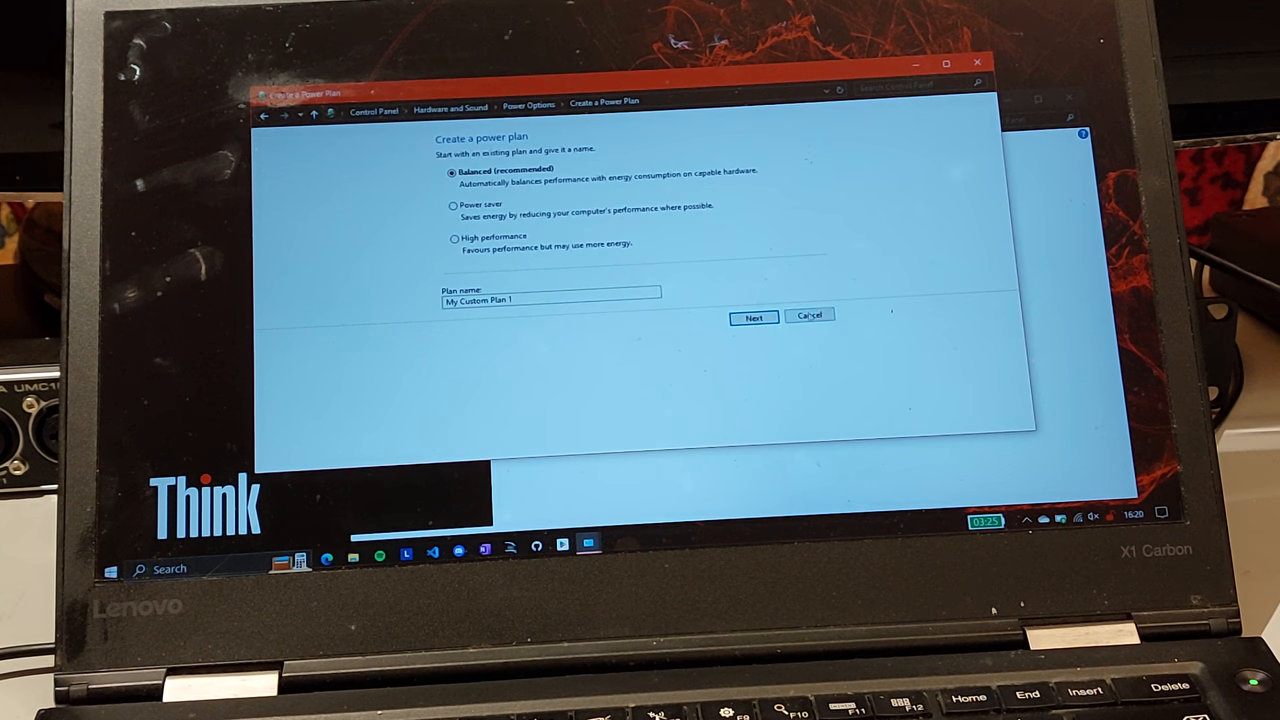
click(809, 315)
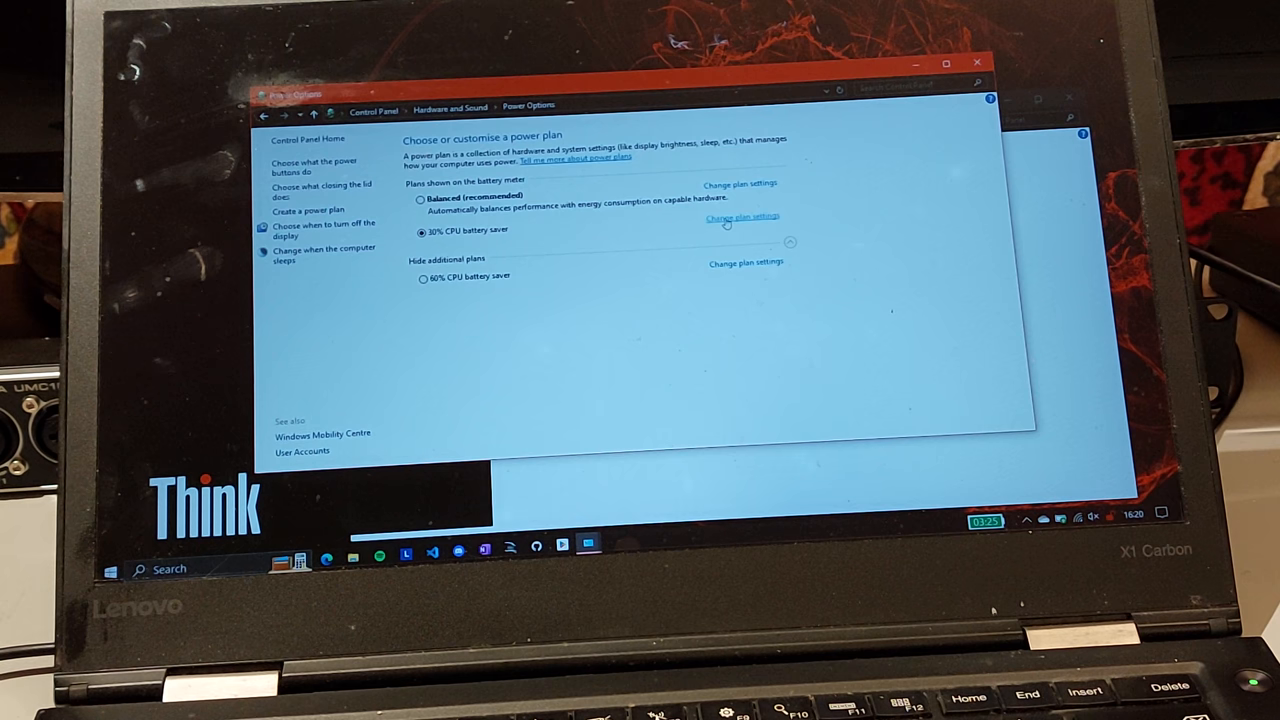
click(740, 218)
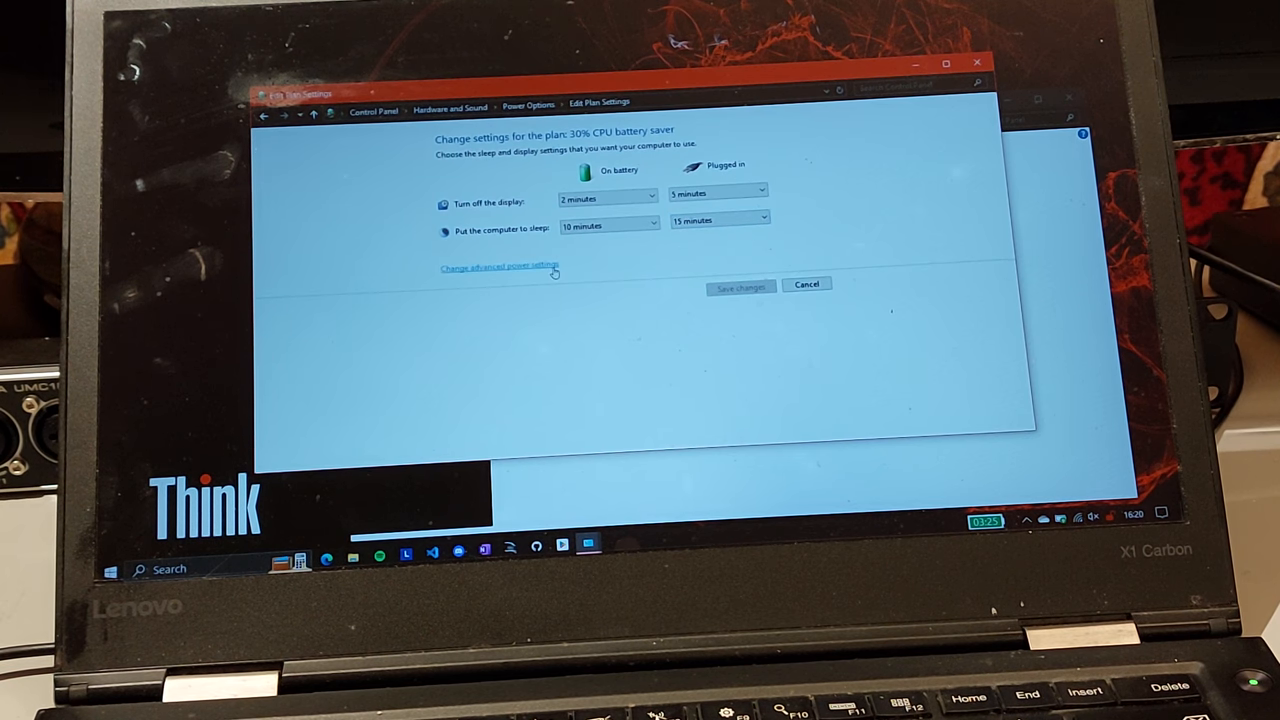
Step: Review the 30% CPU battery saver plan's advanced power settings, then close Power Options
click(499, 266)
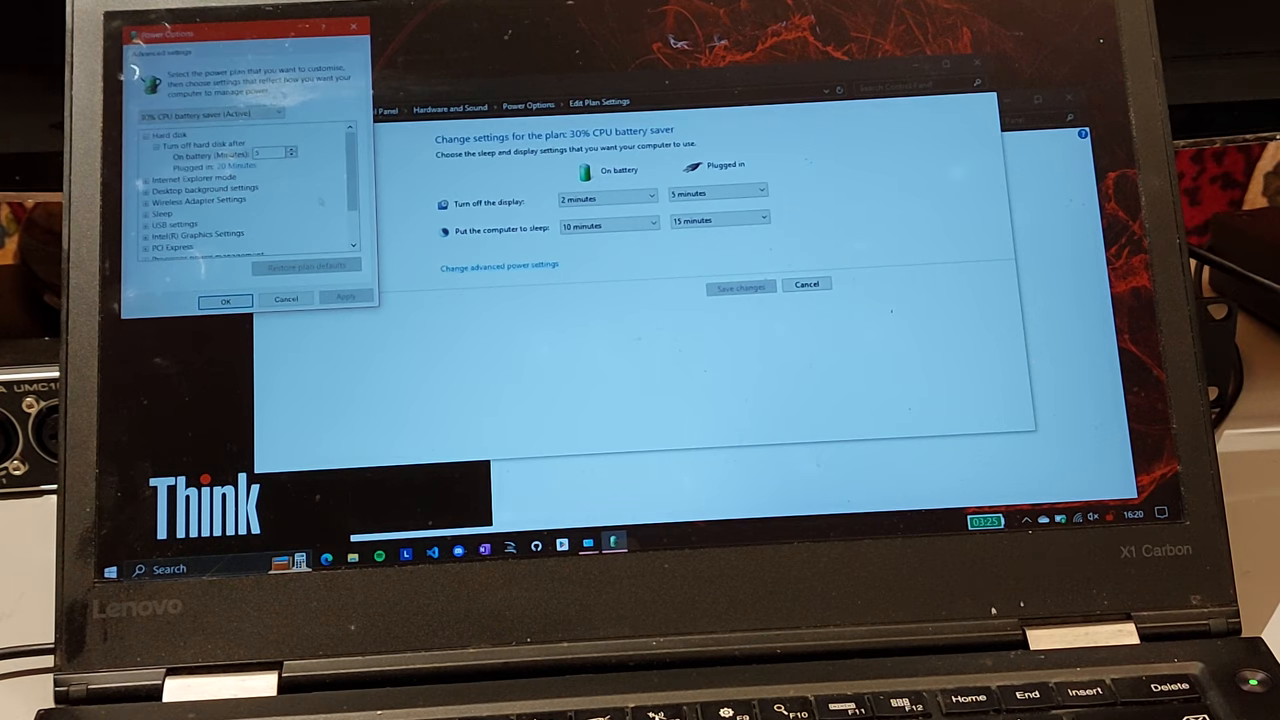
scroll(down, 3)
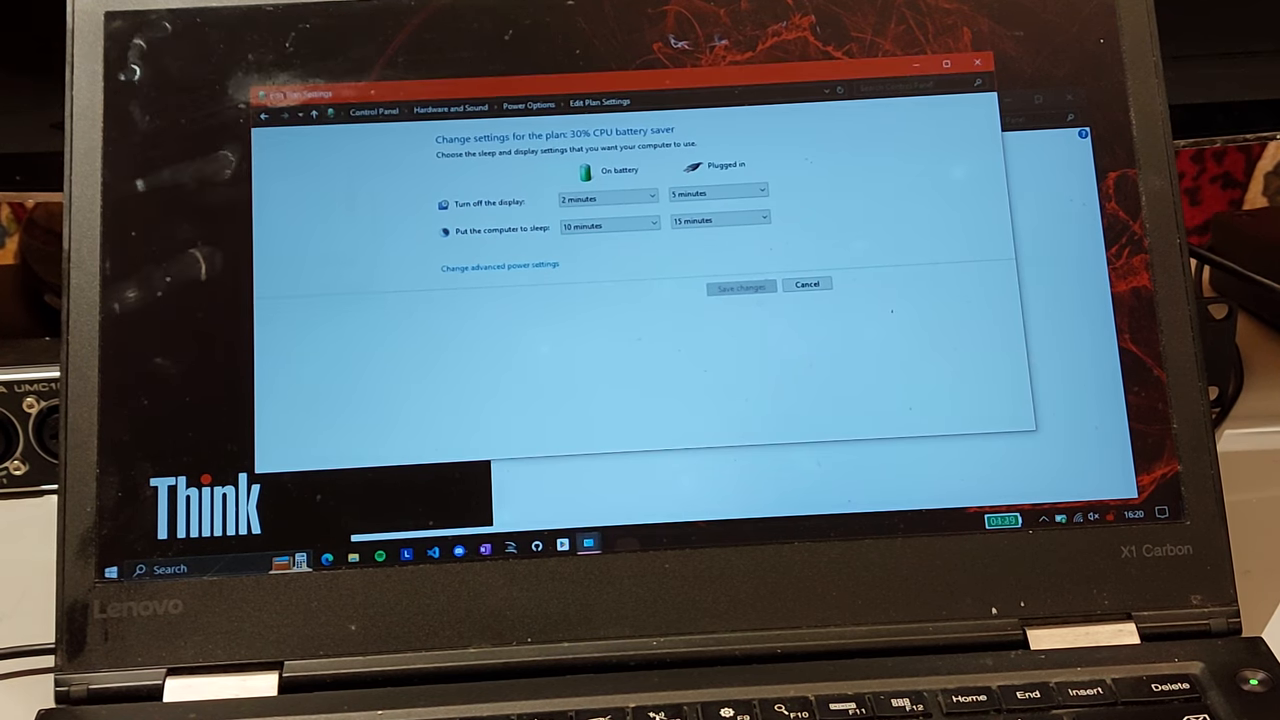
click(807, 284)
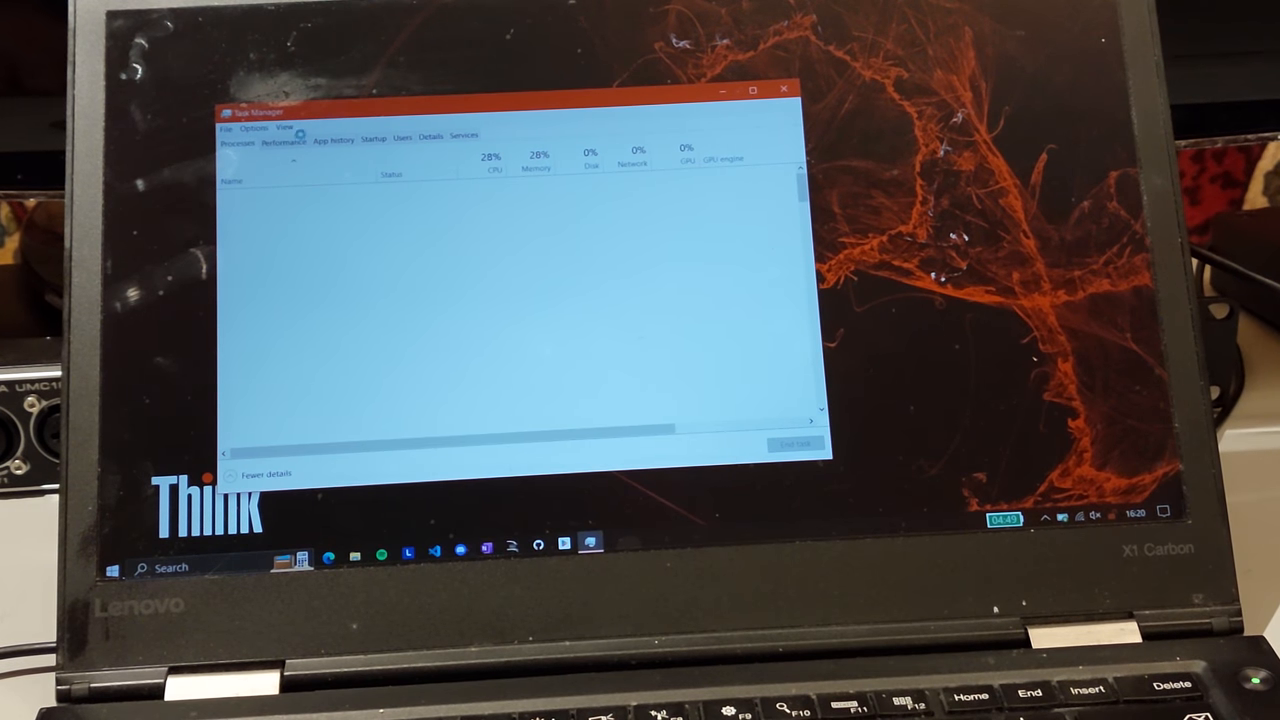
click(283, 140)
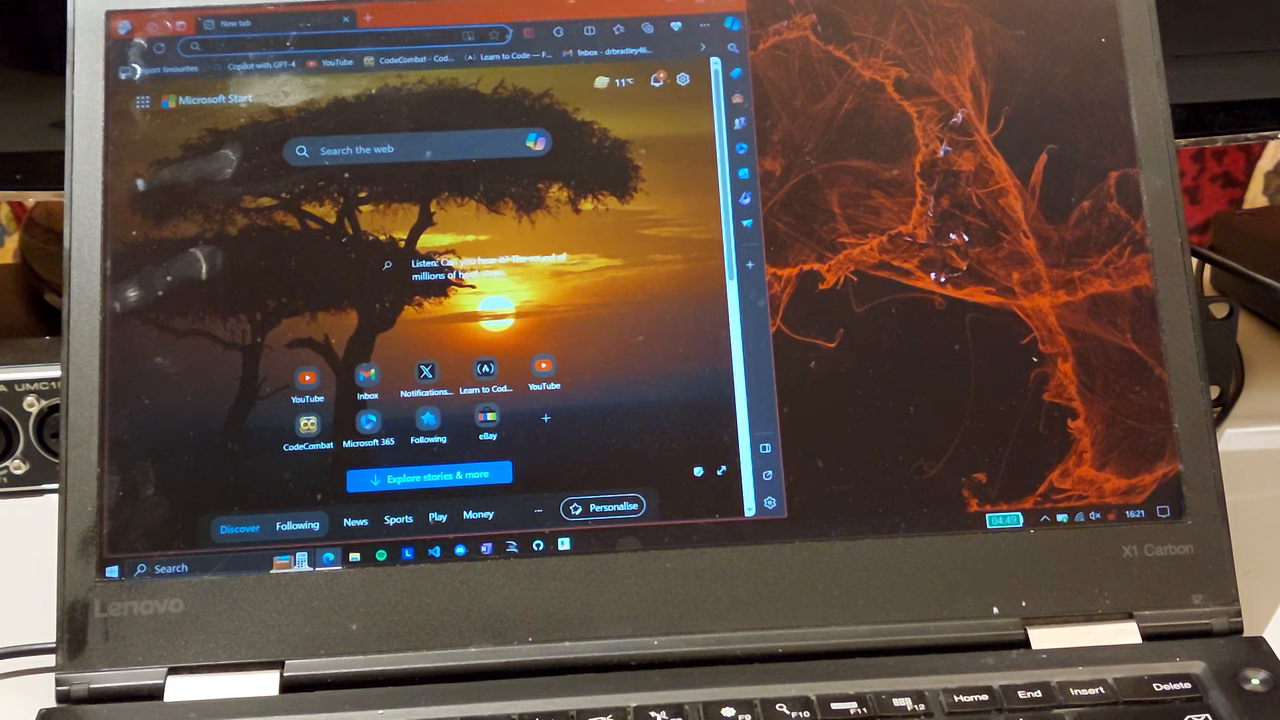
mouse_move(338, 63)
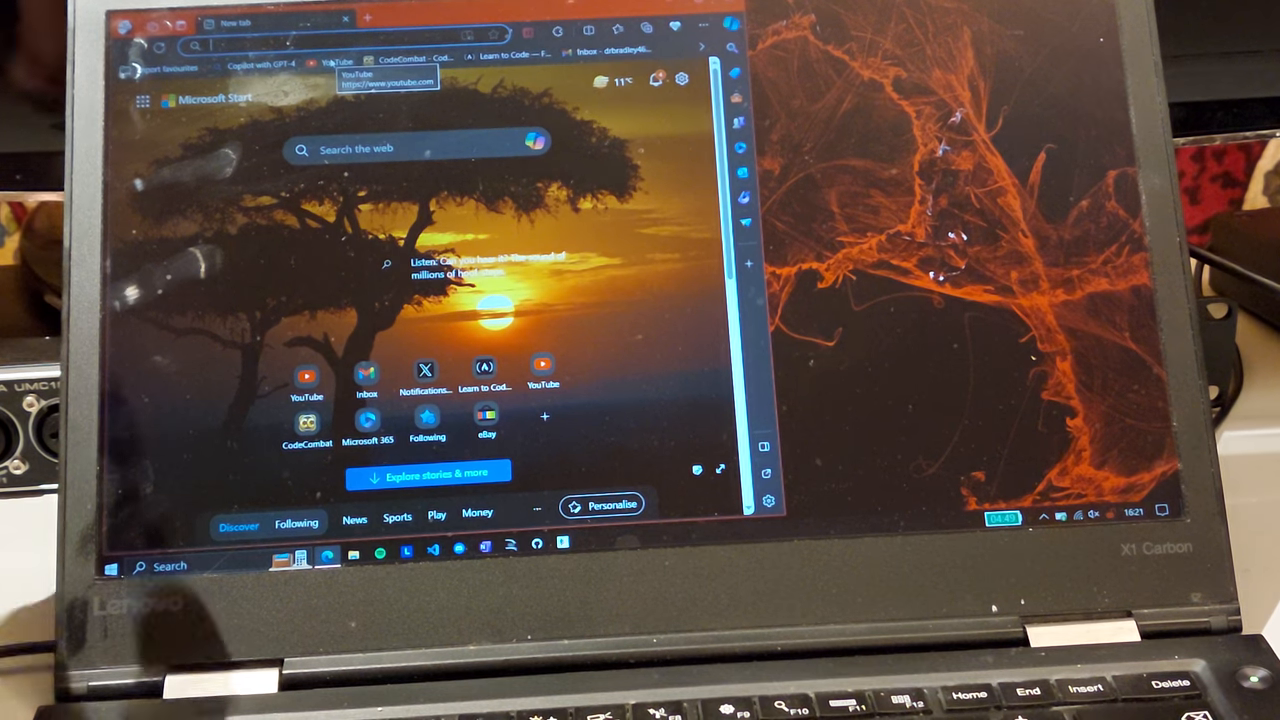